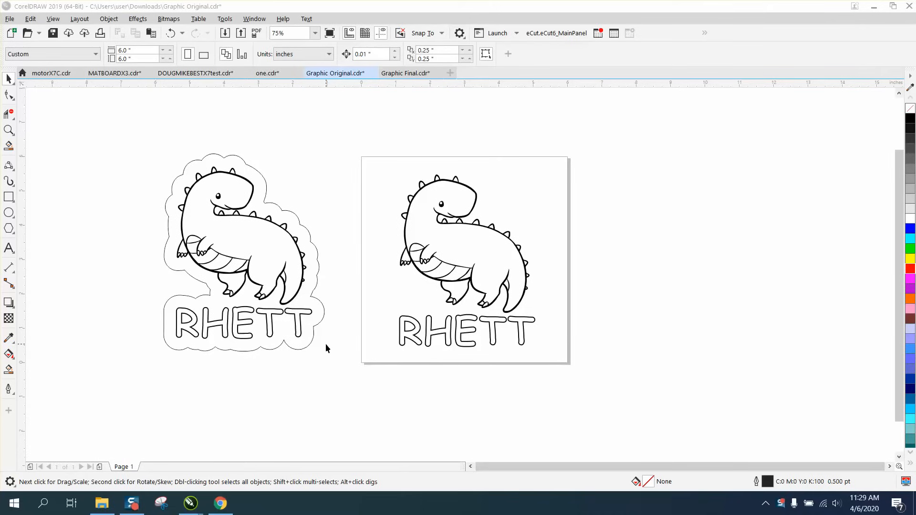
pyautogui.moveTo(319, 303)
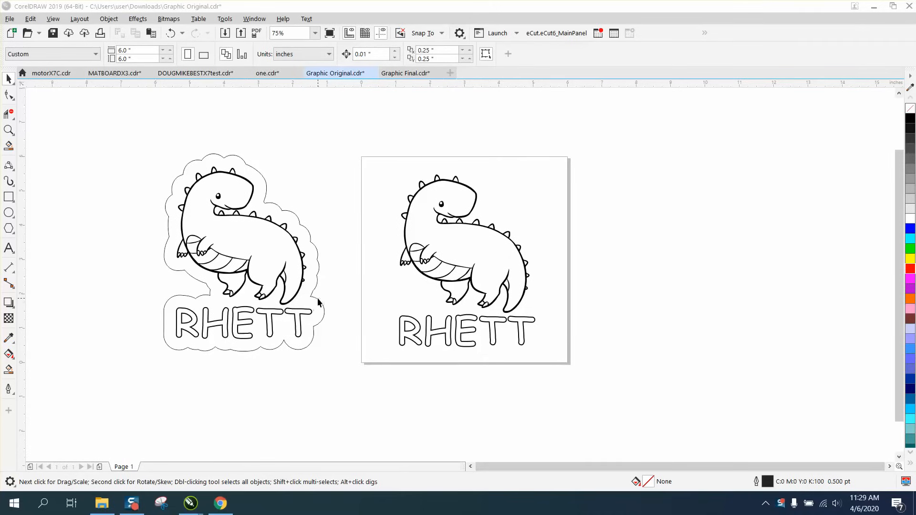
# - Ungroup the dinosaur artwork and set the nudge distance to 5 inches for the welded silhouette
pyautogui.click(245, 246)
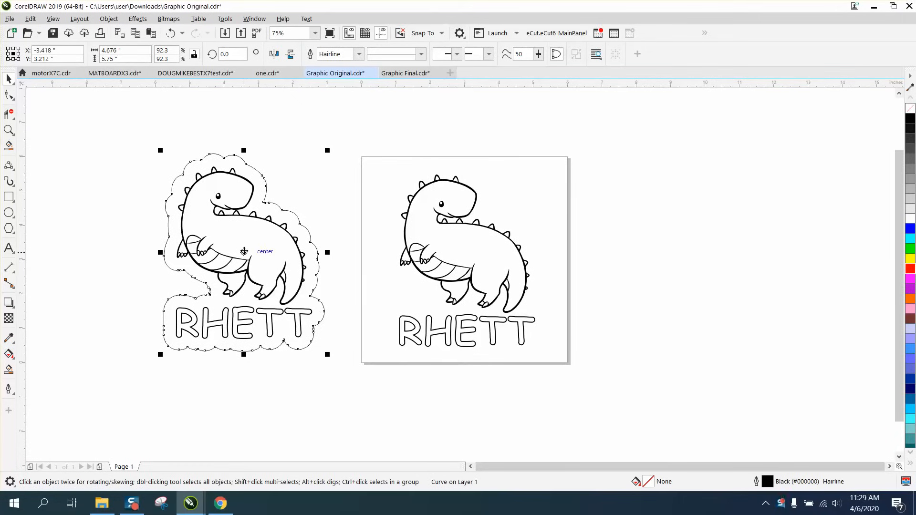
pyautogui.moveTo(327, 209)
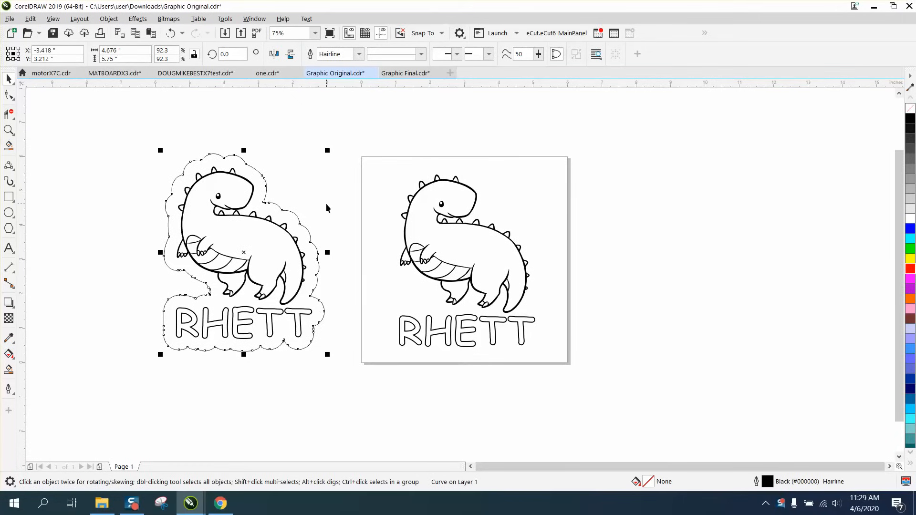
pyautogui.moveTo(333, 209)
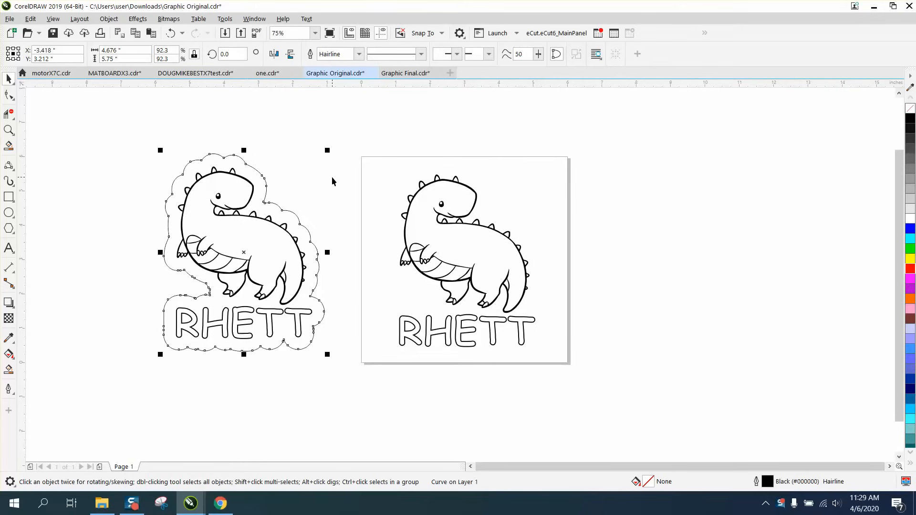
pyautogui.moveTo(348, 169)
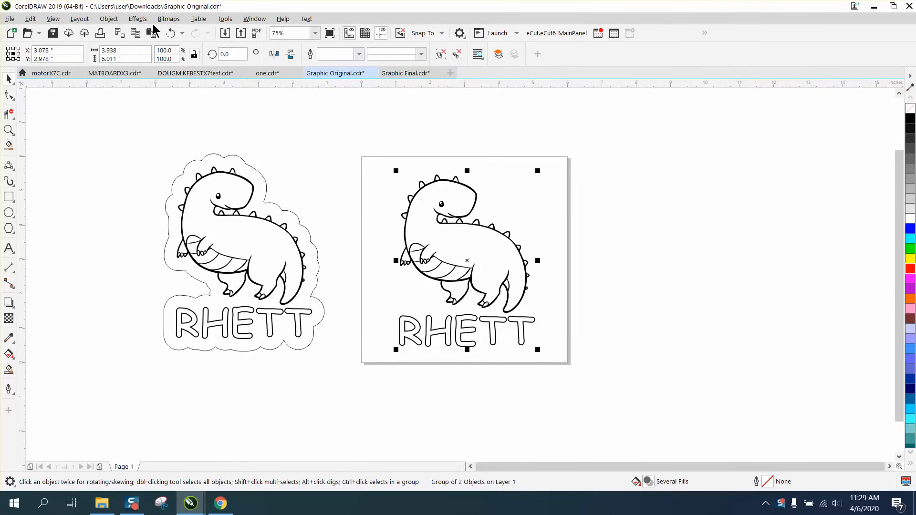
pyautogui.click(109, 18)
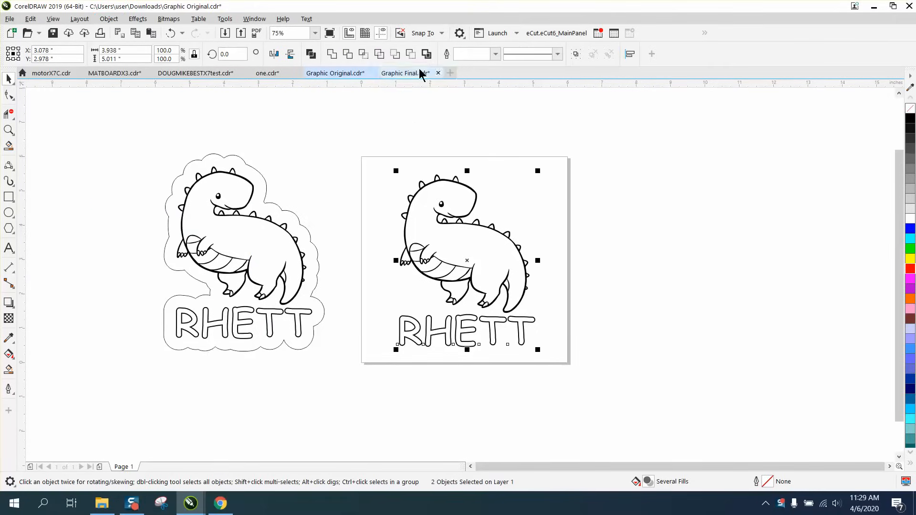
pyautogui.moveTo(426, 54)
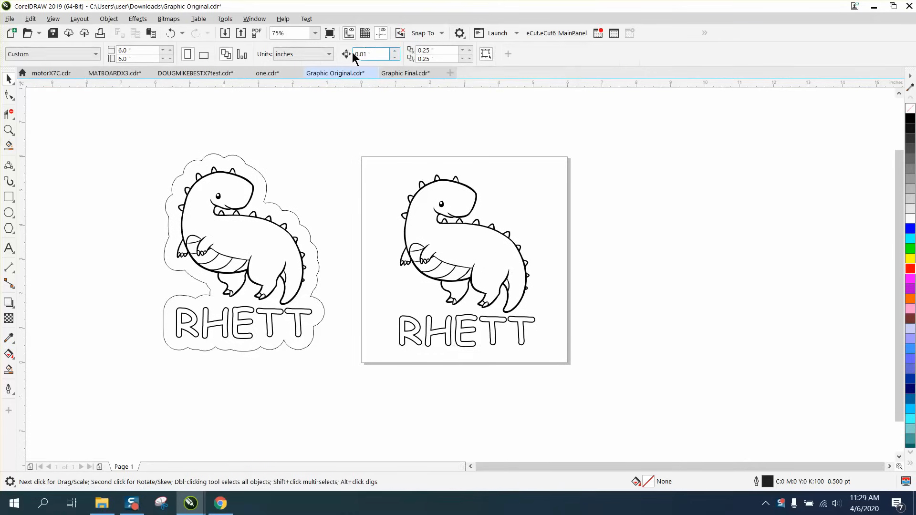
pyautogui.click(371, 54)
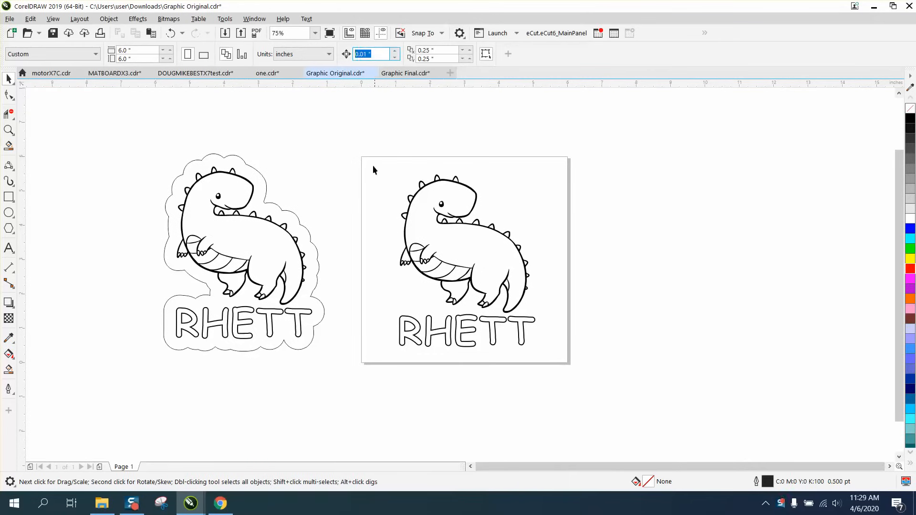
pyautogui.click(465, 260)
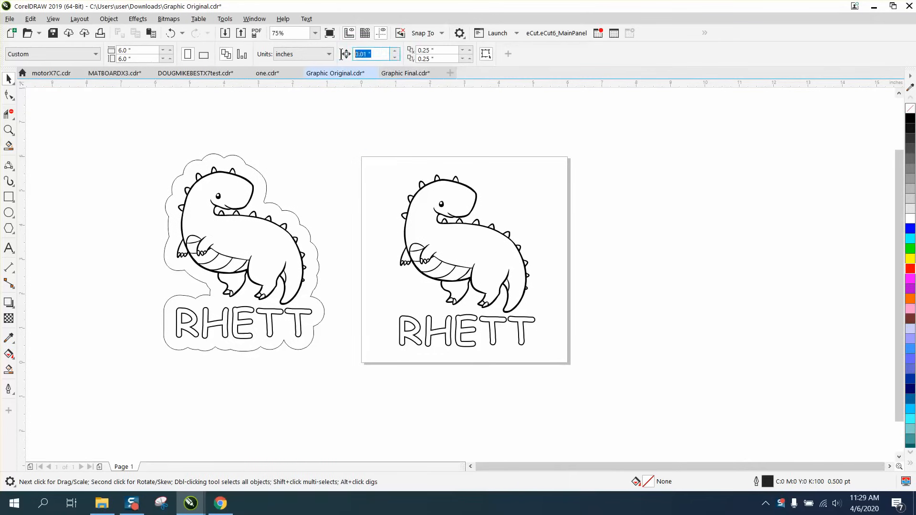
pyautogui.write('5')
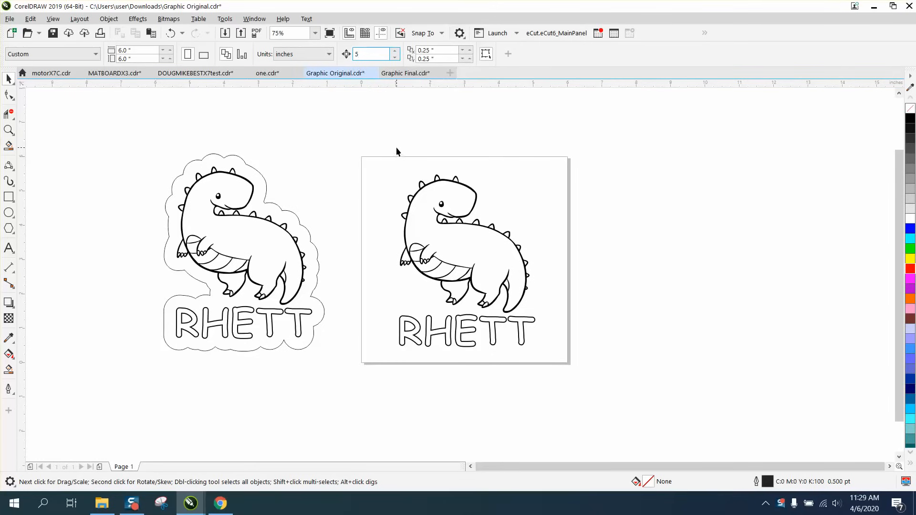
pyautogui.click(465, 259)
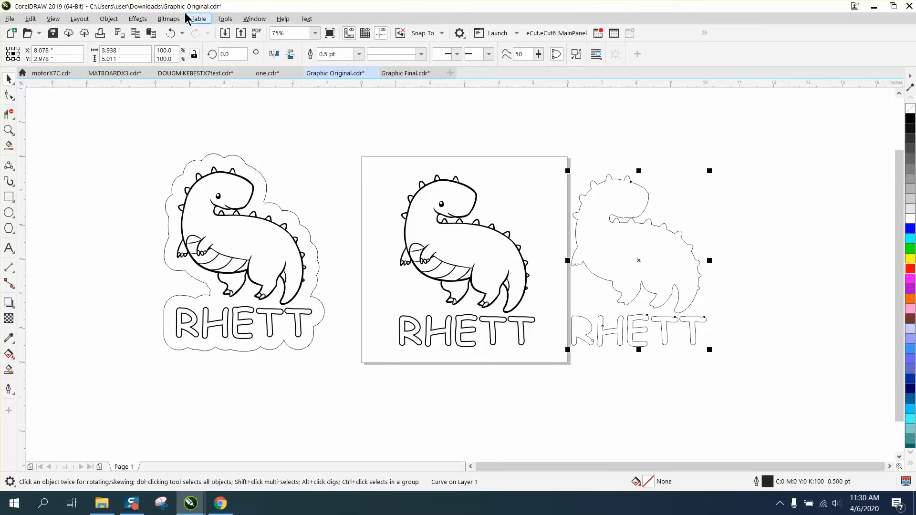
# - Apply a 0.5-inch outside contour to the silhouette and break it apart as its own curve
pyautogui.click(138, 18)
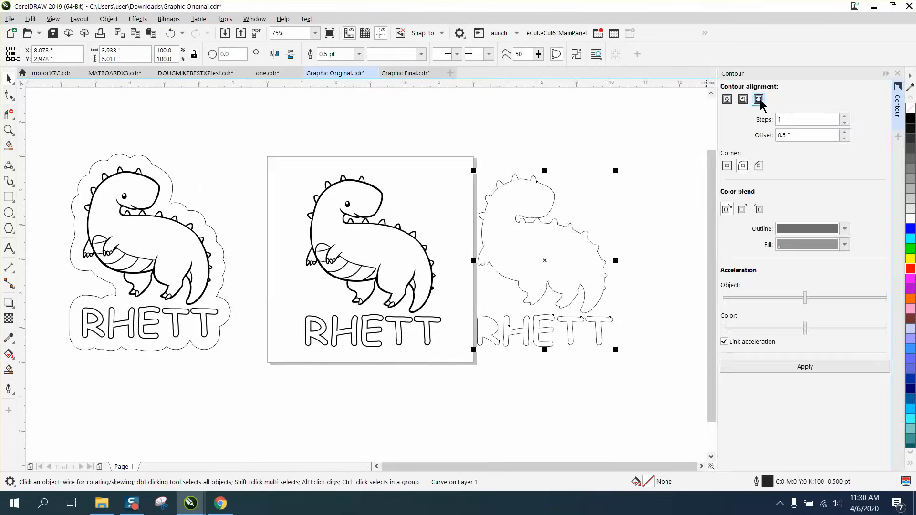
pyautogui.moveTo(759, 99)
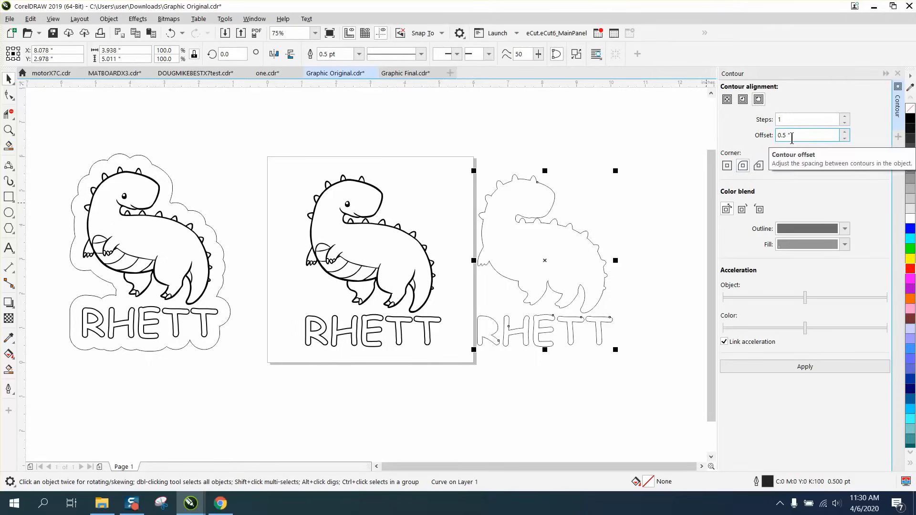
pyautogui.click(805, 366)
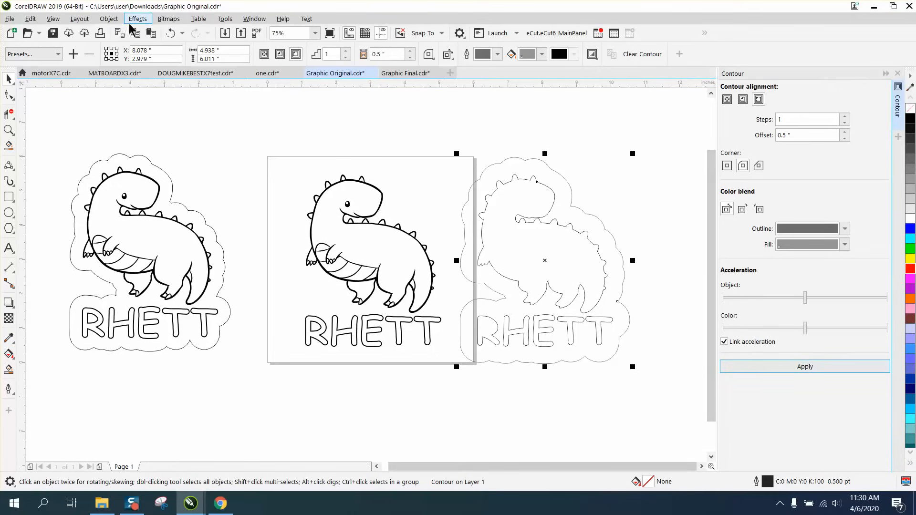
pyautogui.click(107, 18)
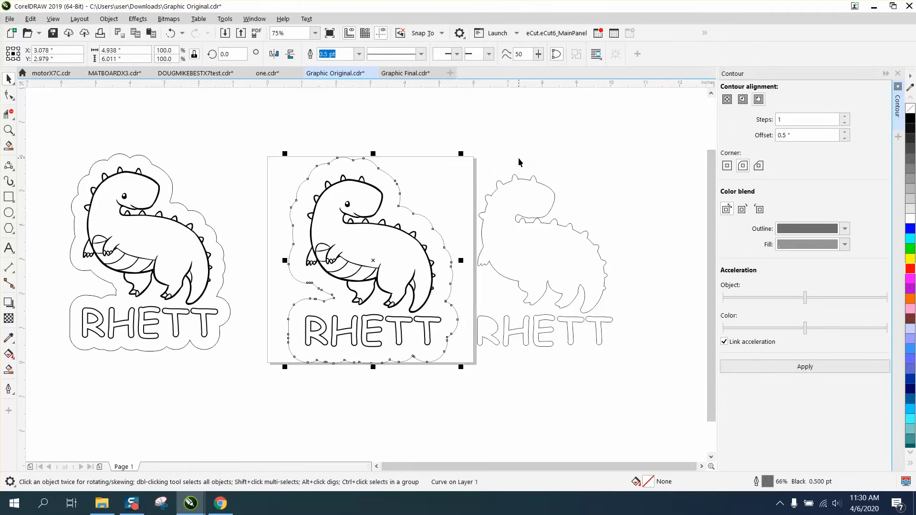
pyautogui.moveTo(480, 238)
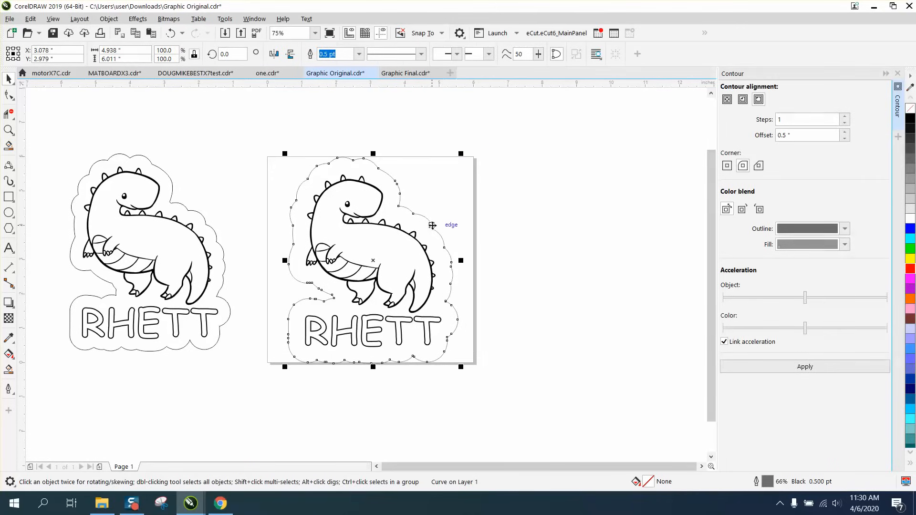
# - Apply a 0.1-inch inside contour to the half-inch cut line around the dinosaur
pyautogui.click(742, 98)
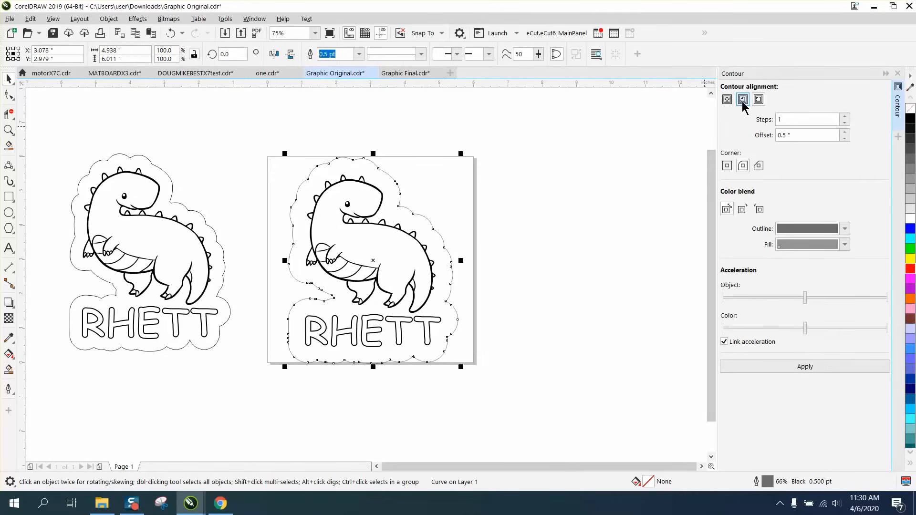
pyautogui.click(810, 134)
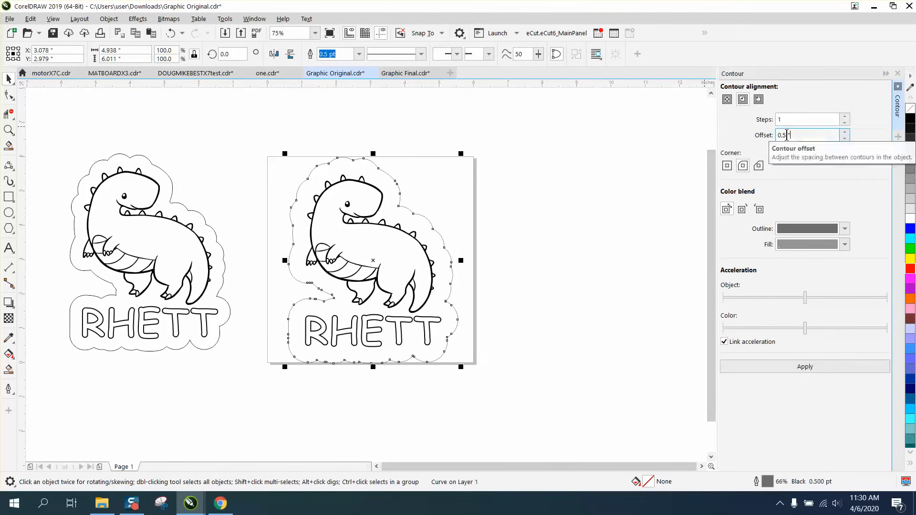
pyautogui.write('.1')
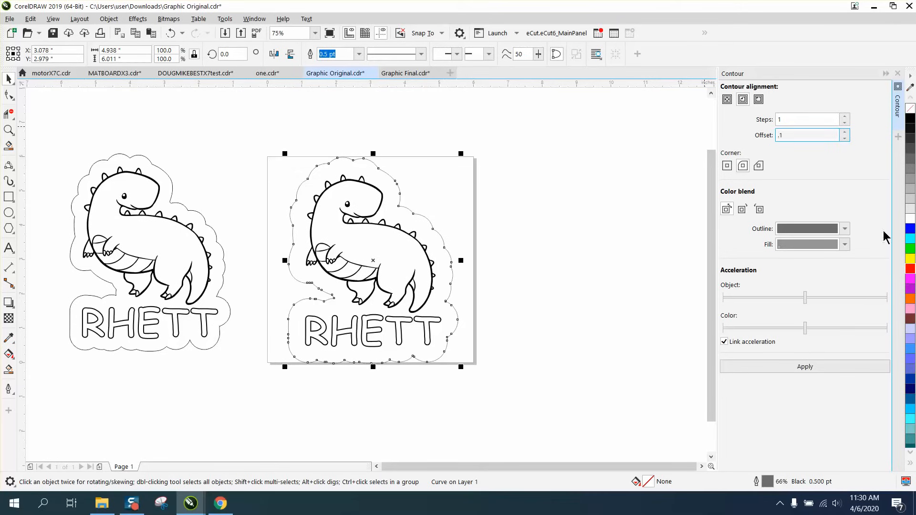
pyautogui.click(805, 367)
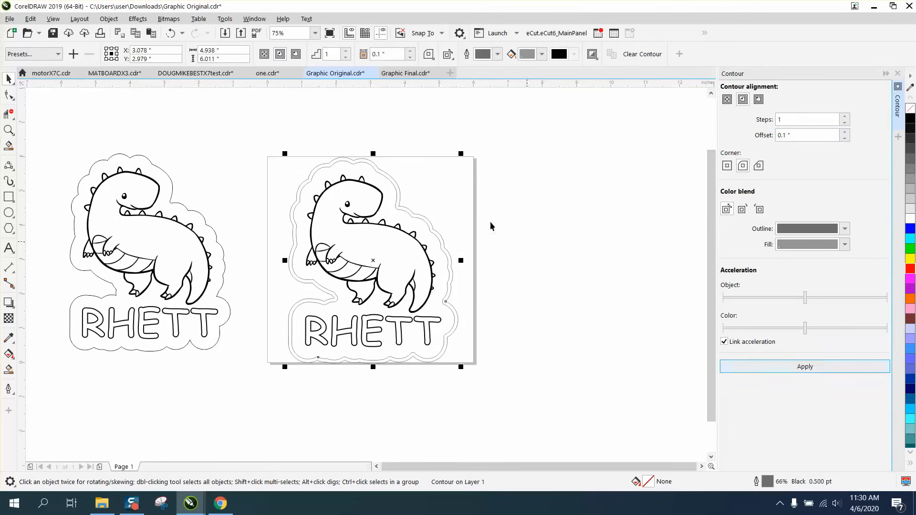
pyautogui.click(108, 18)
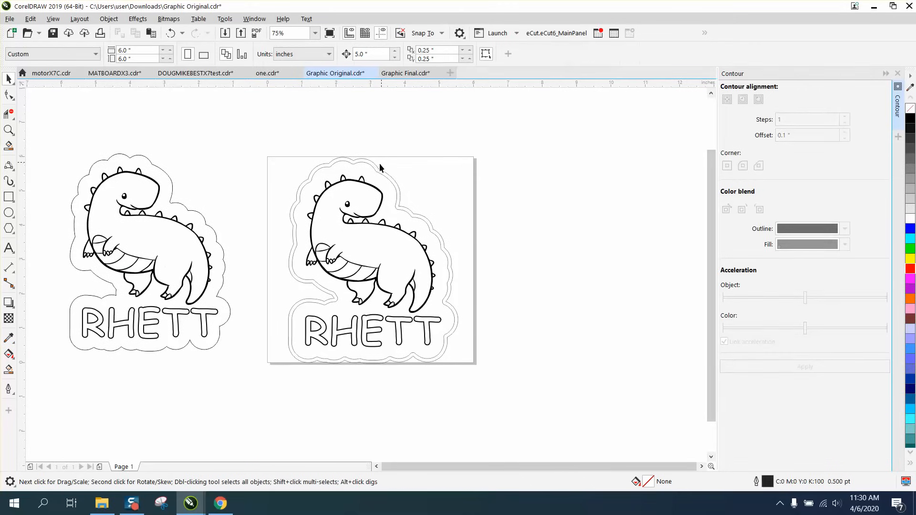
pyautogui.moveTo(394, 175)
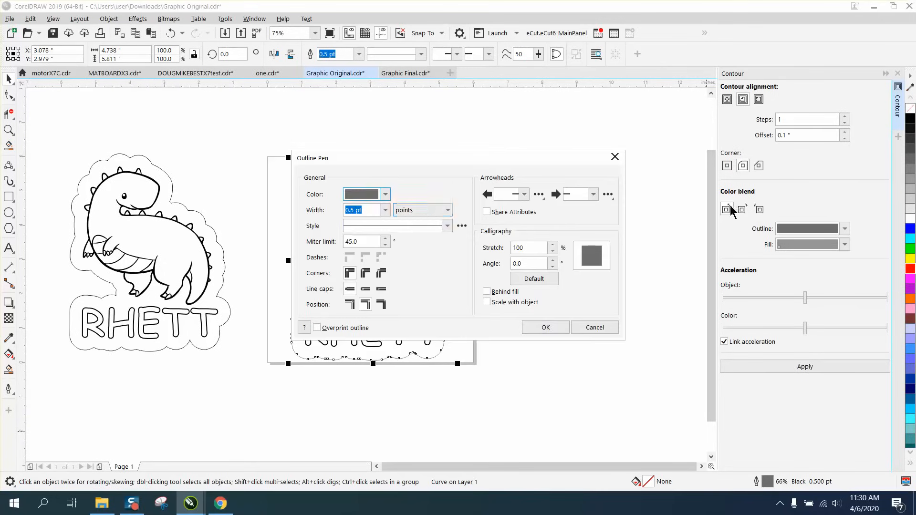
# - Set the cut line's outline to a hairline in red from the RGB palette
pyautogui.click(384, 210)
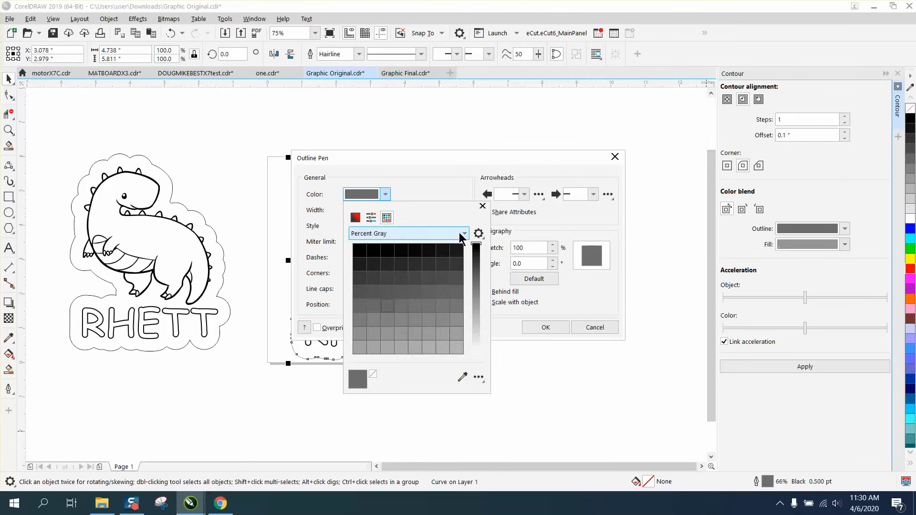
pyautogui.click(465, 233)
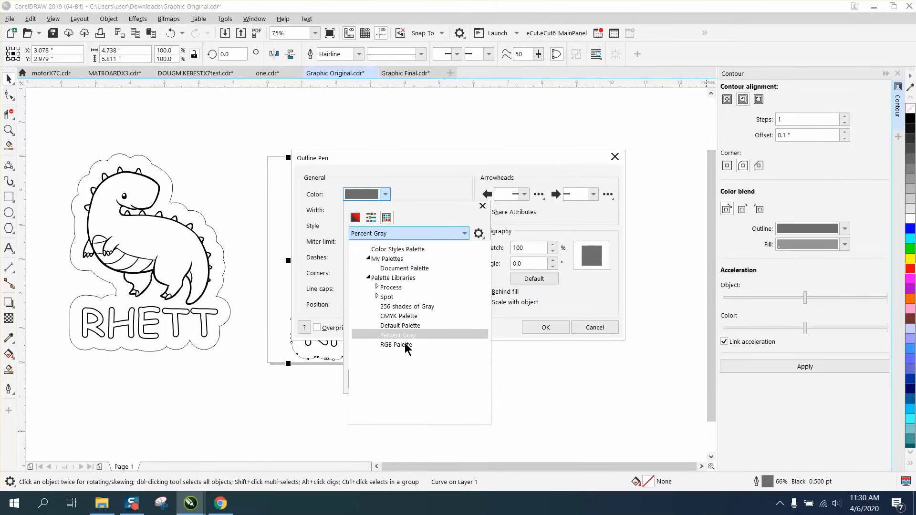
pyautogui.click(395, 344)
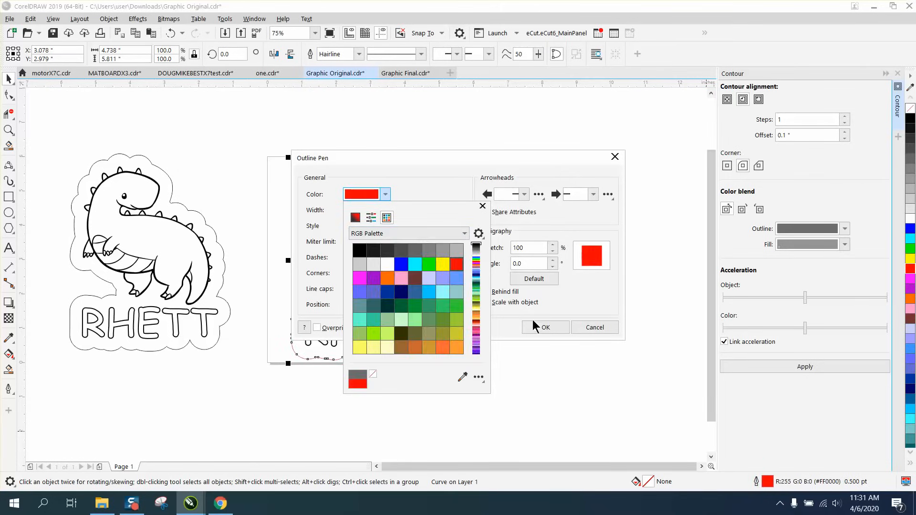
pyautogui.click(544, 327)
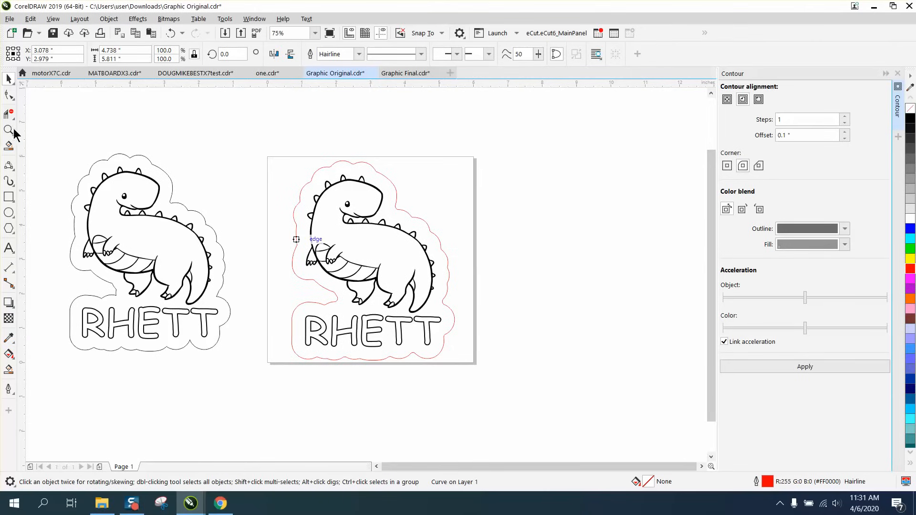
pyautogui.click(302, 199)
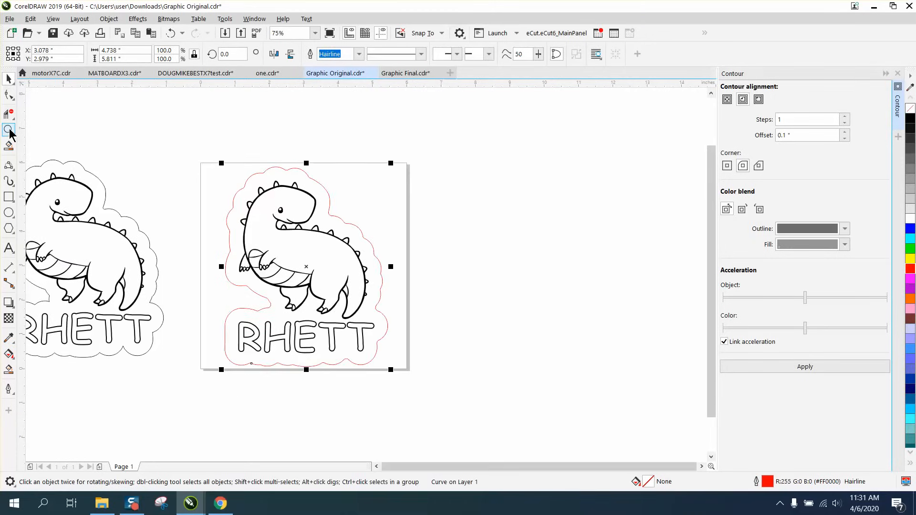
pyautogui.click(305, 266)
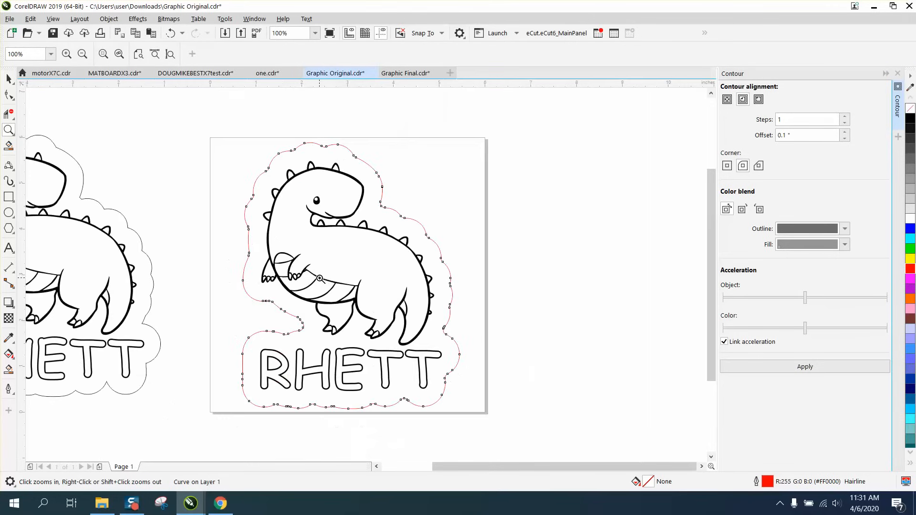
pyautogui.click(321, 278)
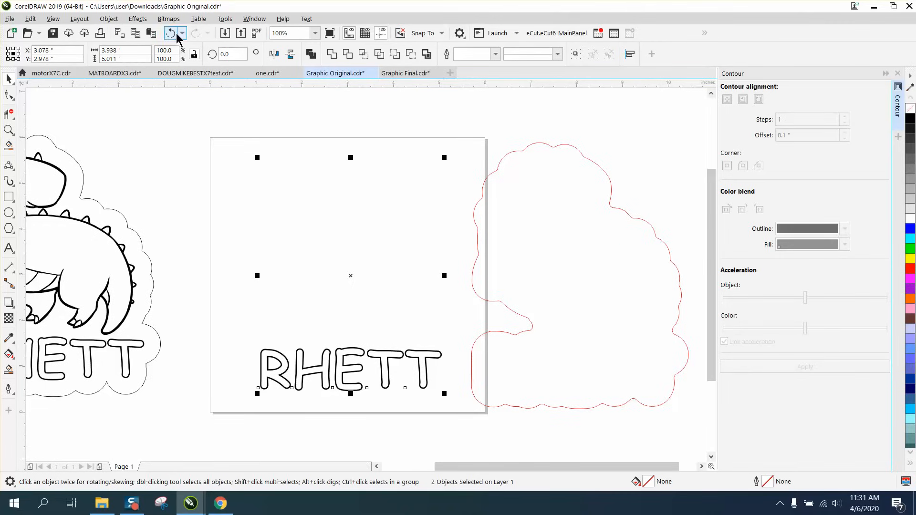
pyautogui.click(170, 33)
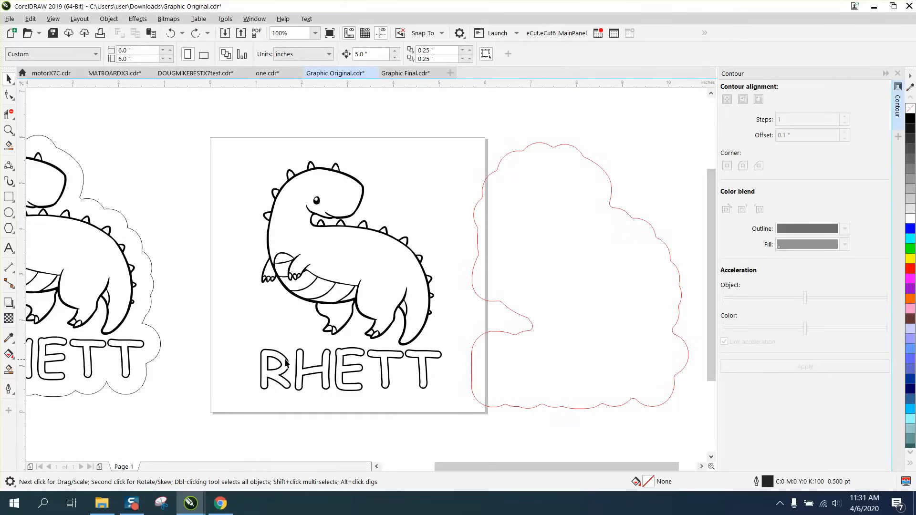
pyautogui.click(348, 369)
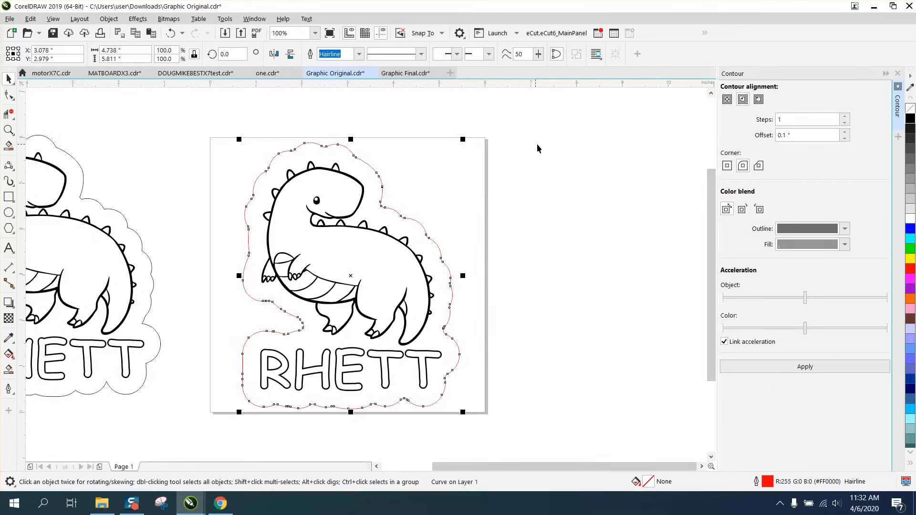
pyautogui.moveTo(663, 153)
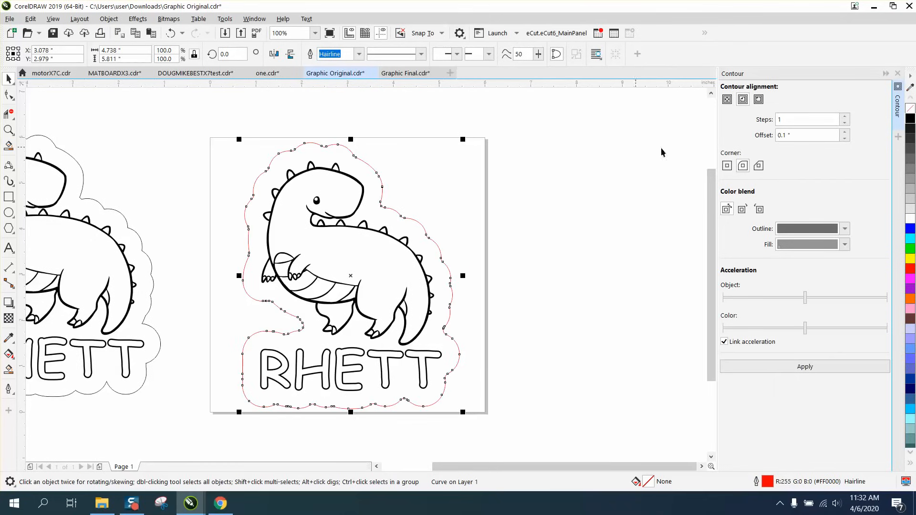
pyautogui.moveTo(742, 165)
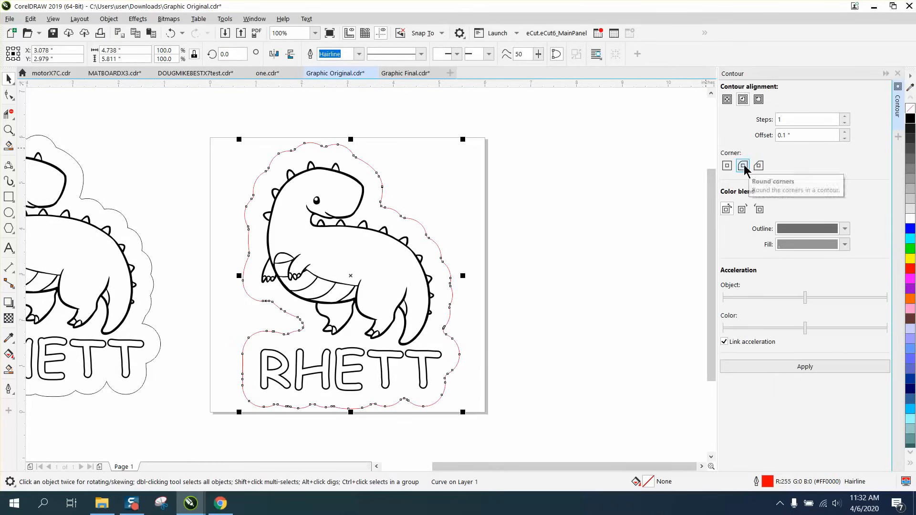
pyautogui.moveTo(286, 87)
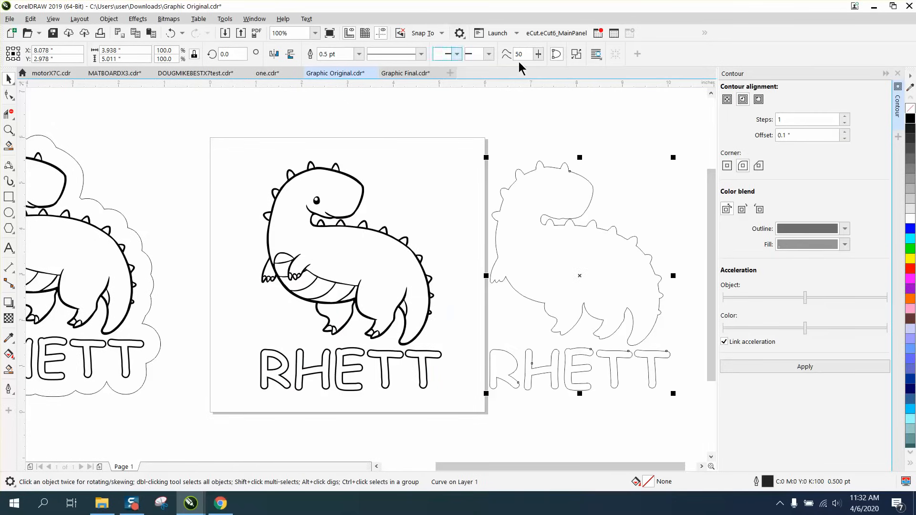
# - Apply a single 0.5-inch contour with a chosen corner type to the separate silhouette
pyautogui.click(759, 99)
pyautogui.write('5')
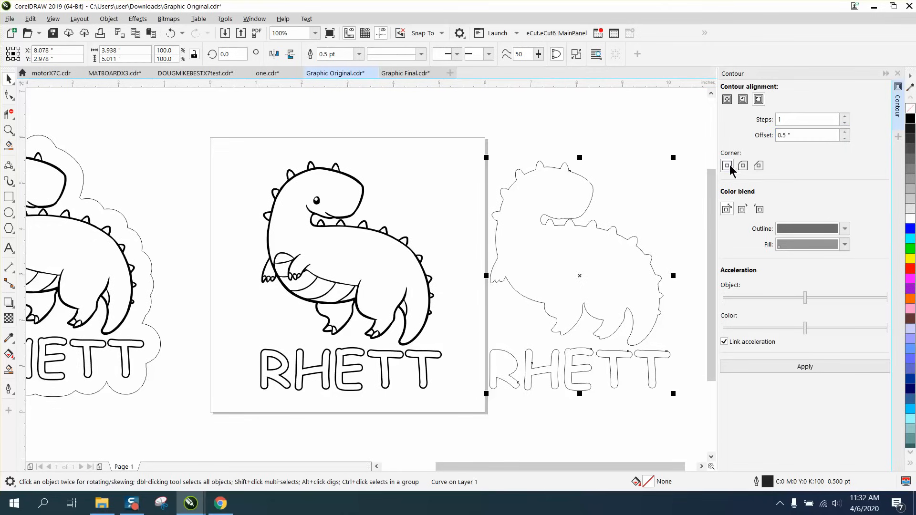
pyautogui.click(805, 367)
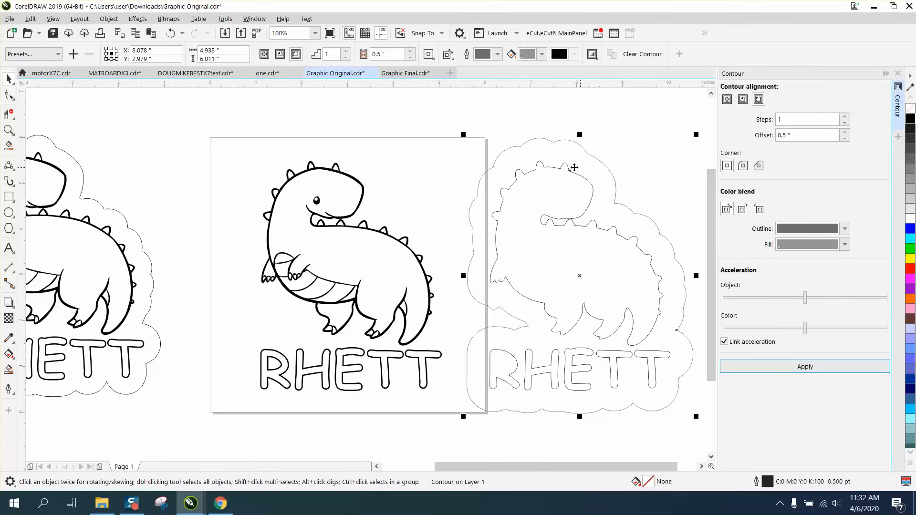
pyautogui.moveTo(494, 318)
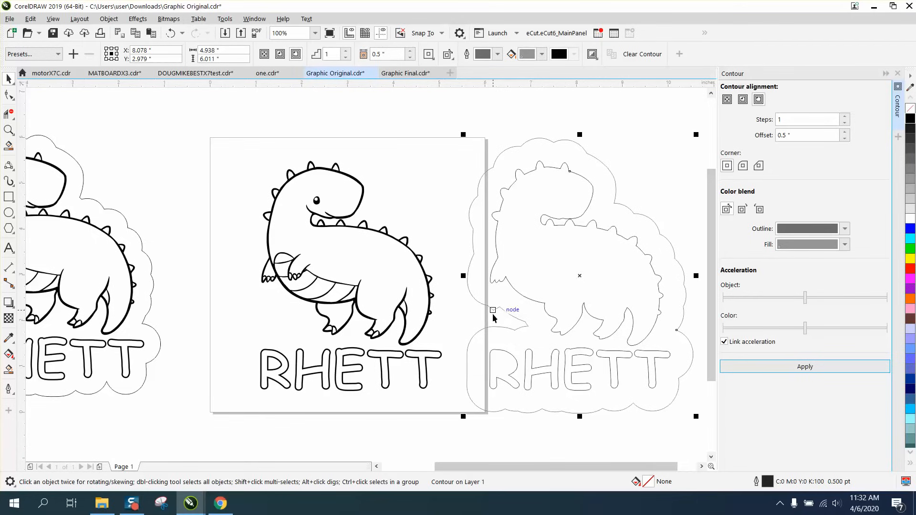
pyautogui.moveTo(495, 316)
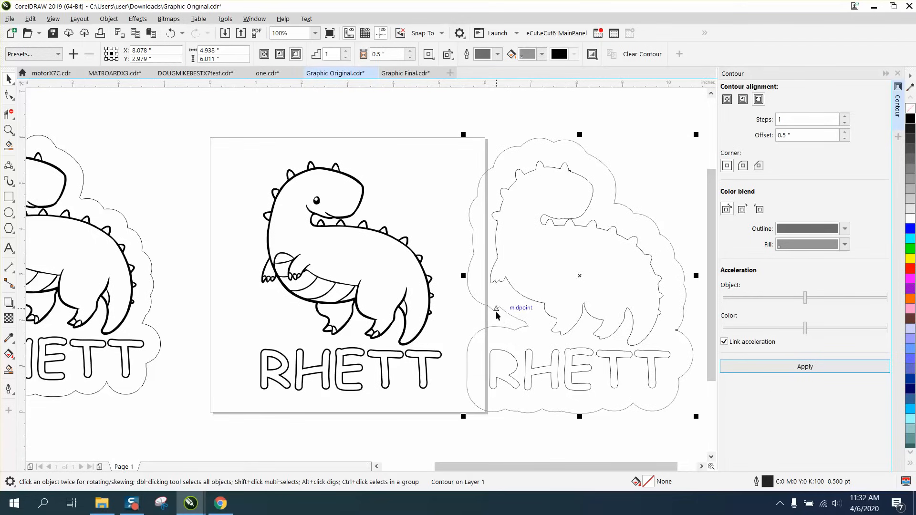
pyautogui.moveTo(139, 25)
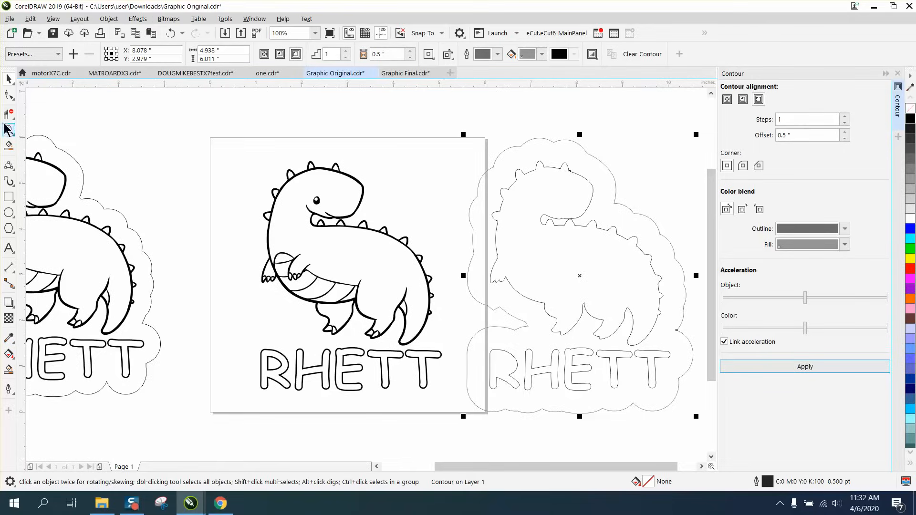
# - Undo the extra silhouette contour and zoom out to the page with its red cut line
pyautogui.click(359, 284)
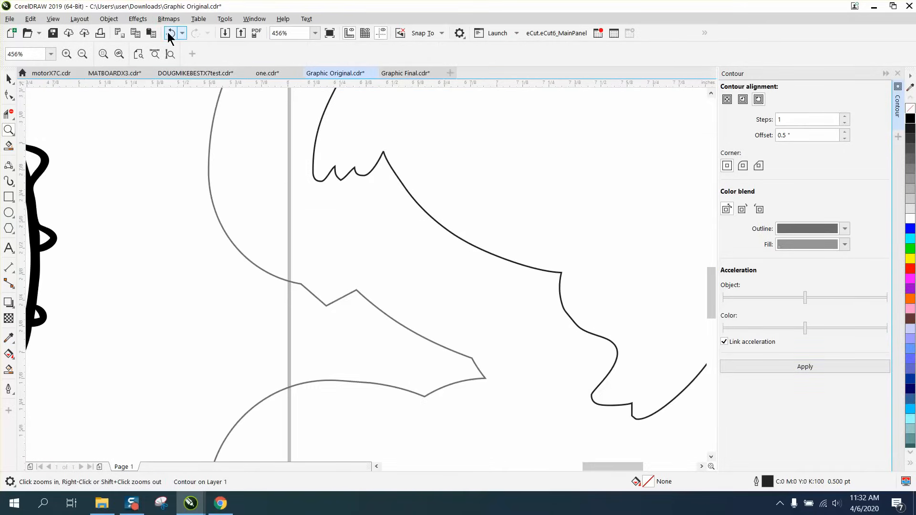
pyautogui.click(171, 33)
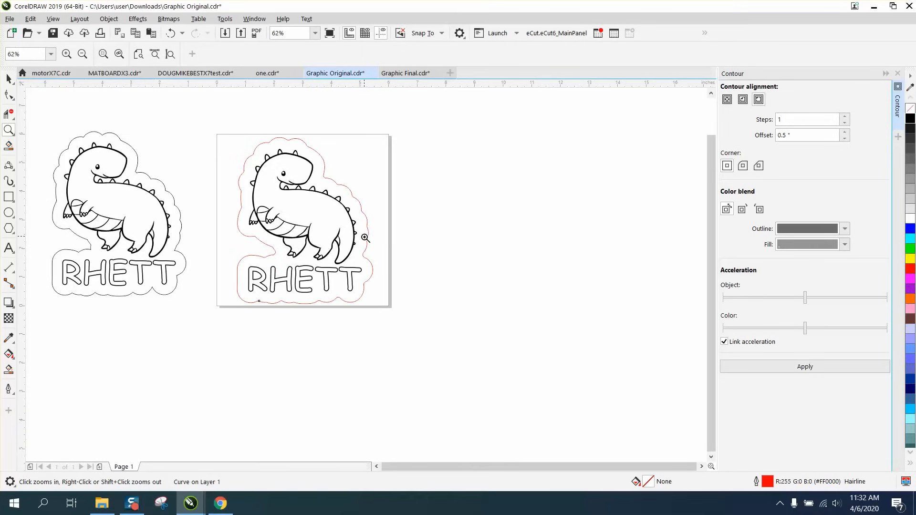
pyautogui.moveTo(356, 220)
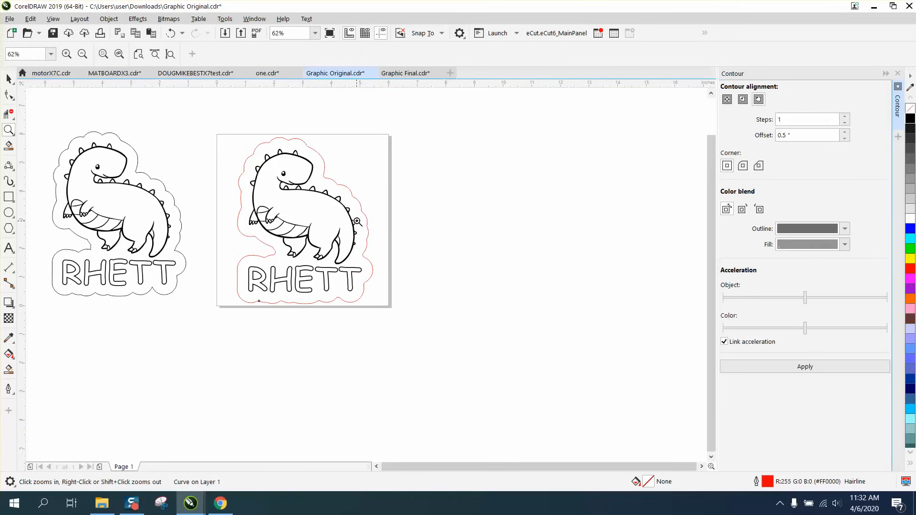